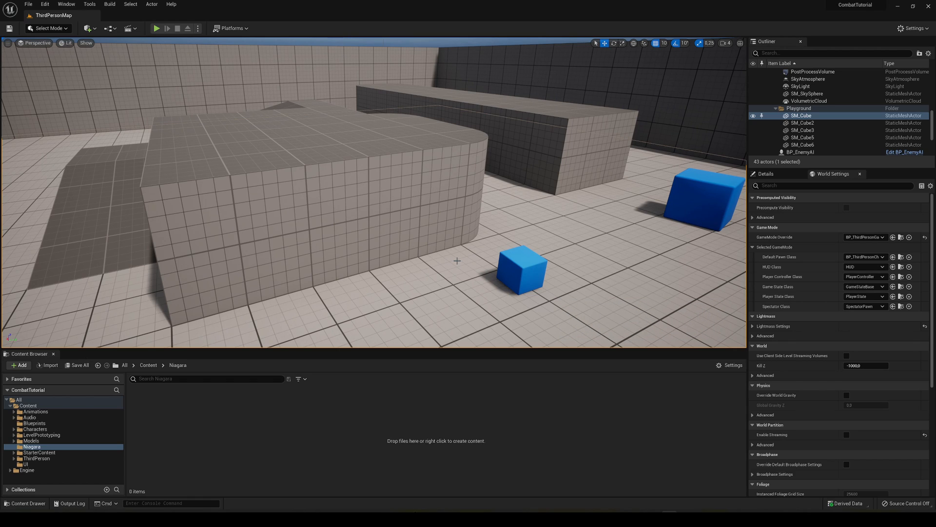
mouse_move(212, 411)
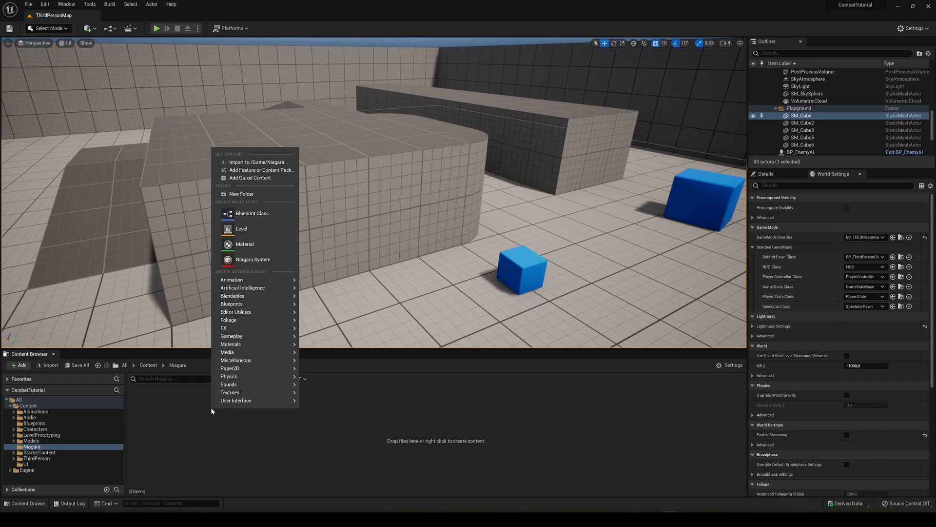
mouse_move(253, 260)
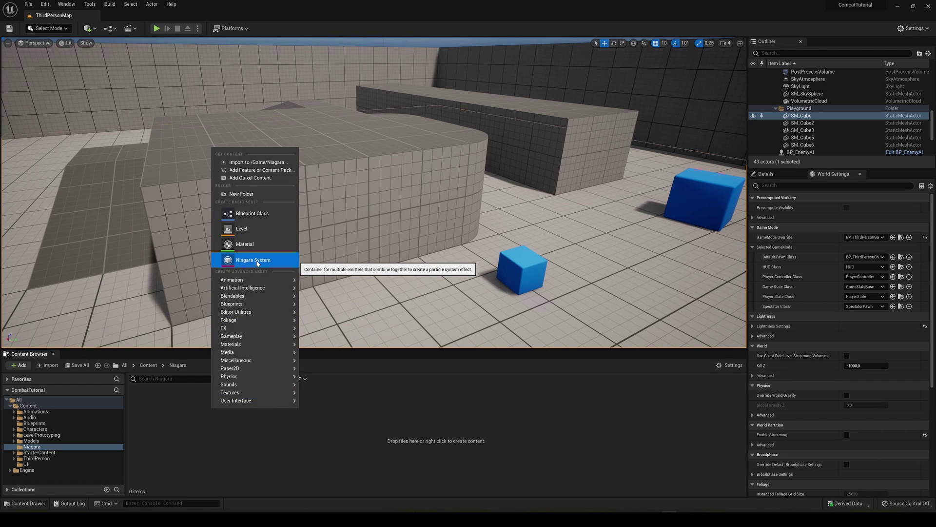
- Create a Niagara System asset from the Directional Burst emitter template via the wizard
left_click(253, 260)
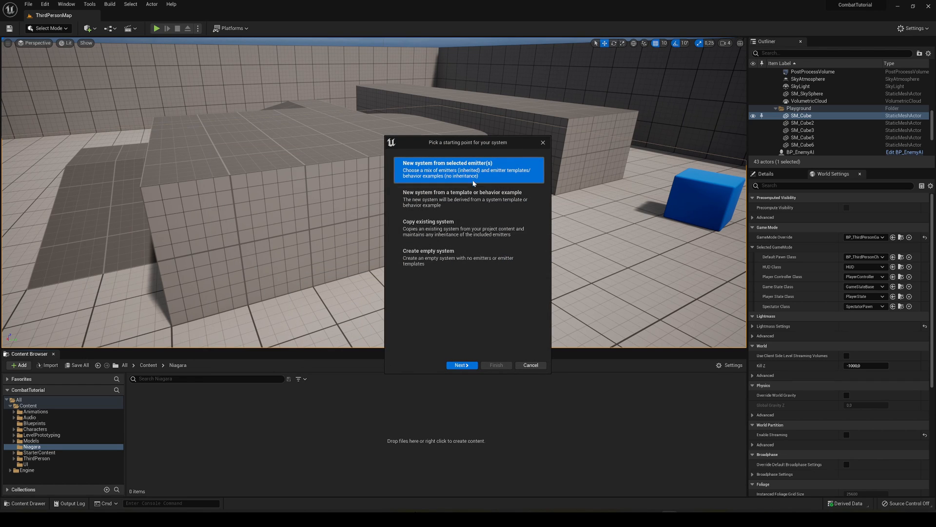
mouse_move(451, 169)
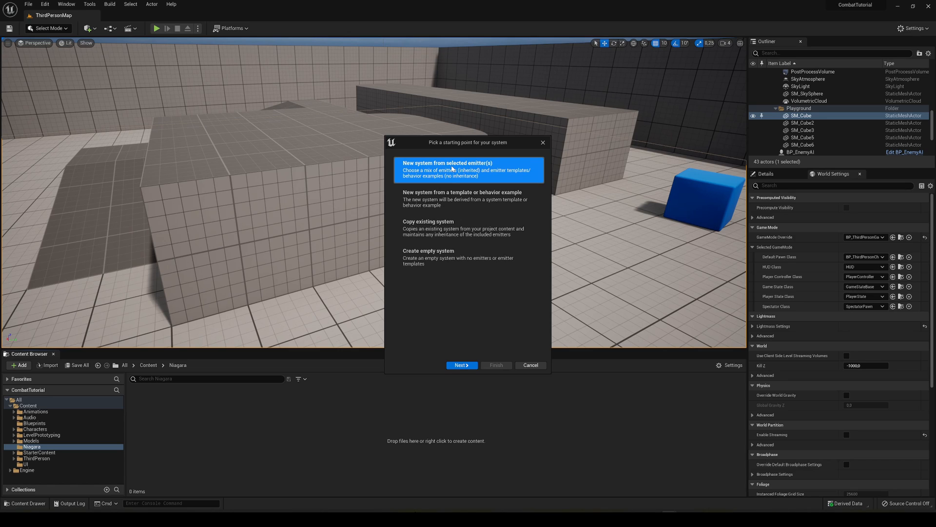
mouse_move(448, 337)
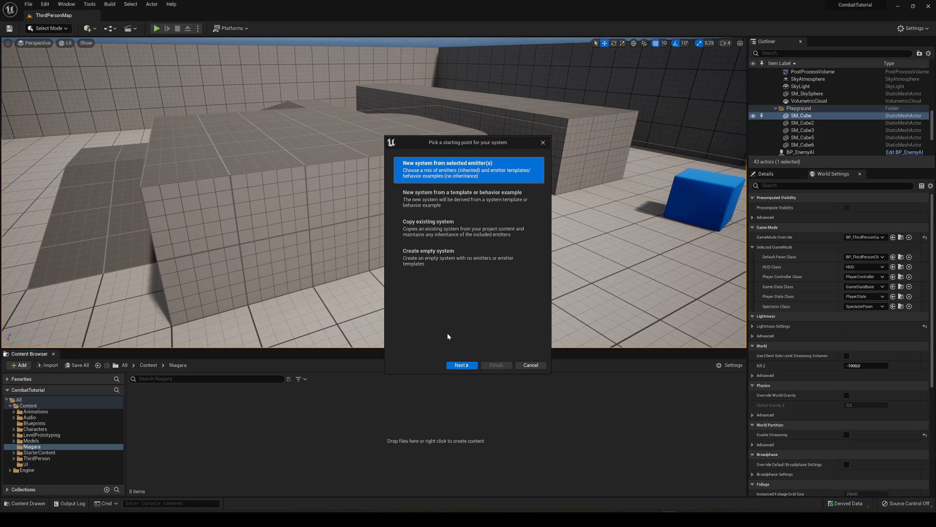
left_click(462, 365)
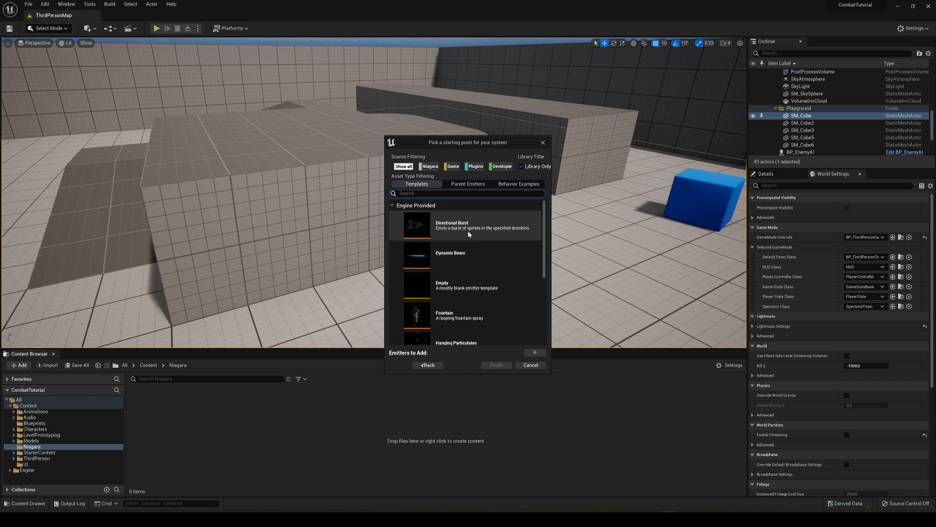
left_click(467, 225)
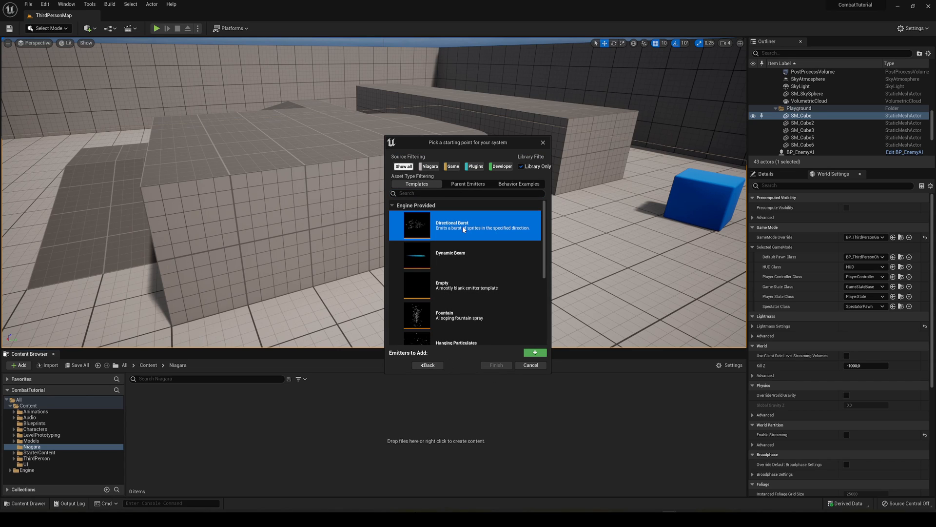
mouse_move(506, 256)
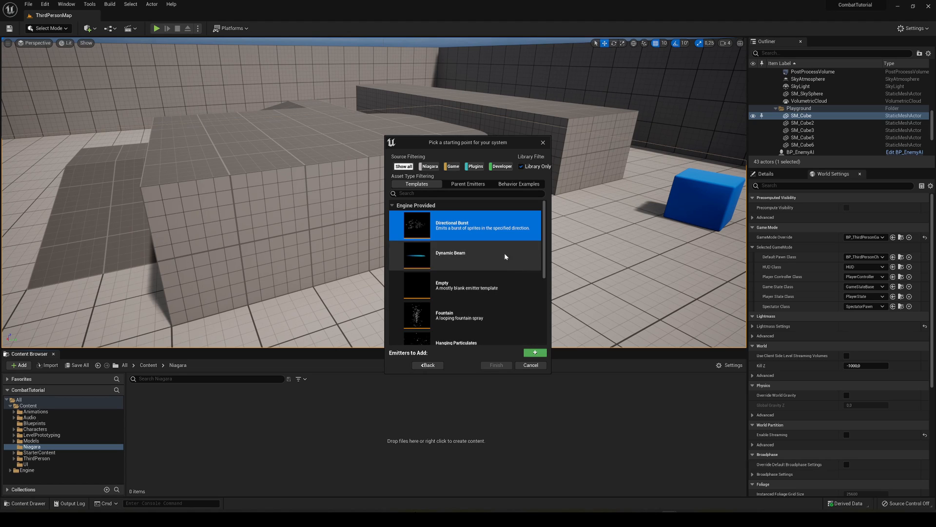
left_click(534, 352)
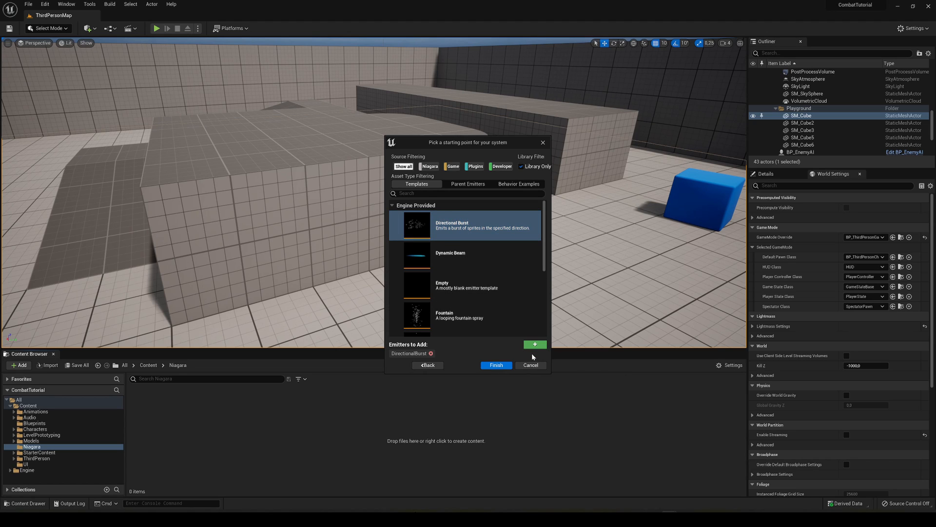
left_click(496, 365)
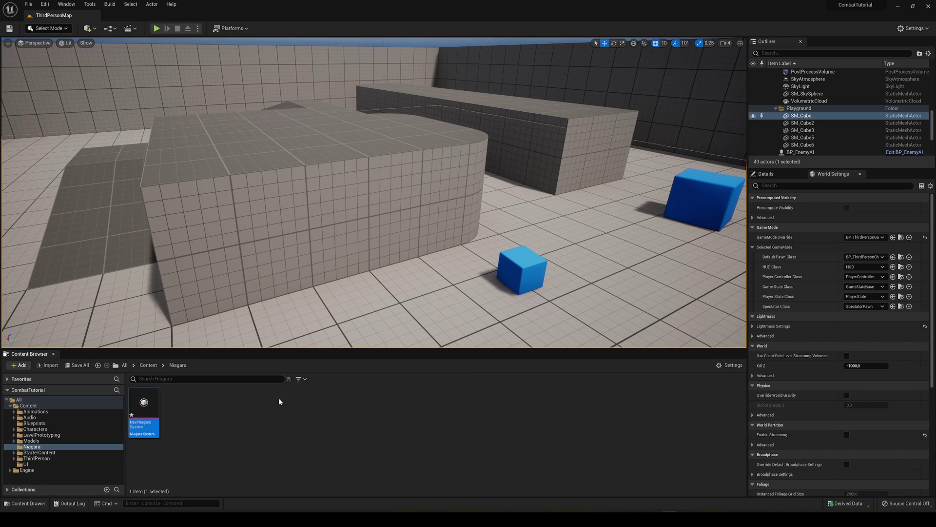
- Open NewNiagaraSystem in the Niagara editor and select the system node for its properties
double_click(143, 400)
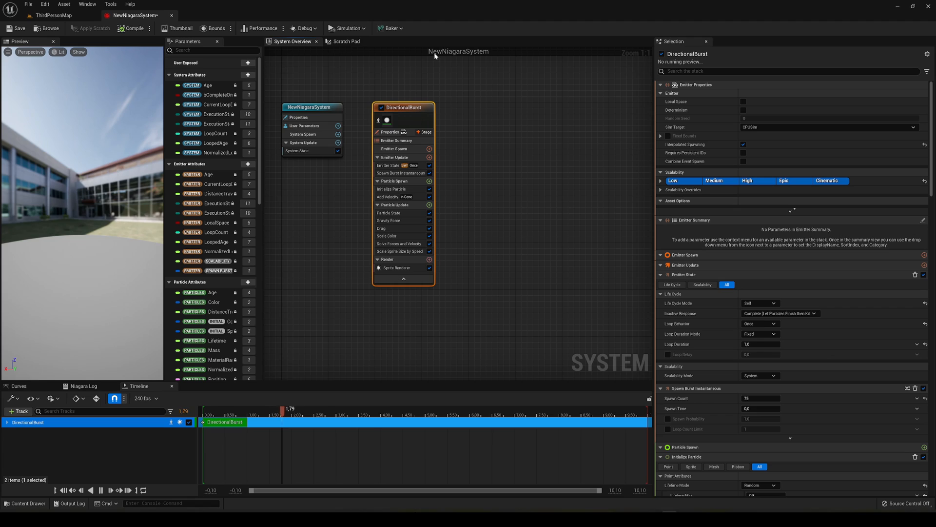
mouse_move(408, 165)
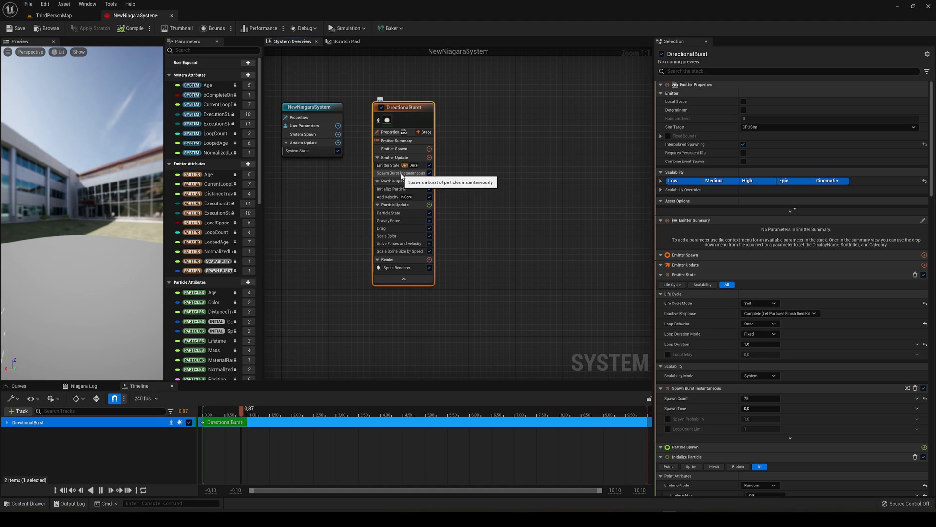
mouse_move(393, 181)
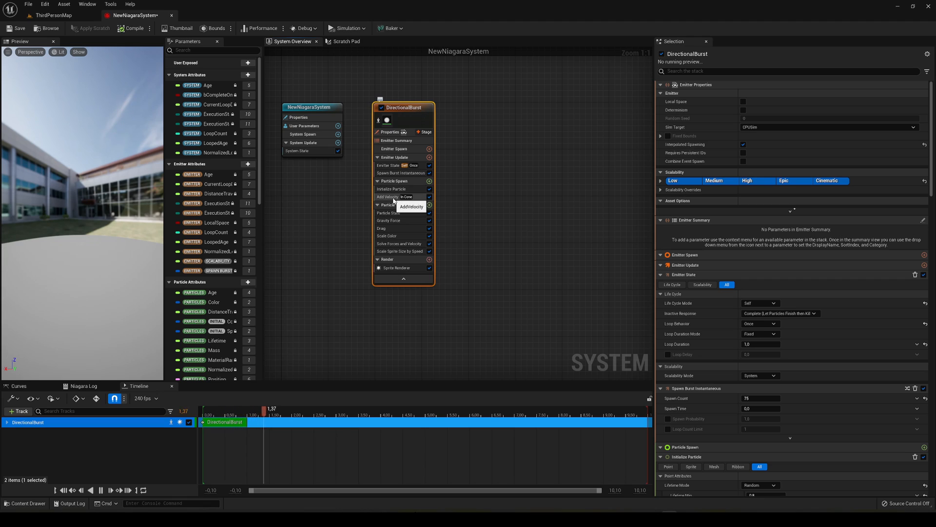
mouse_move(394, 205)
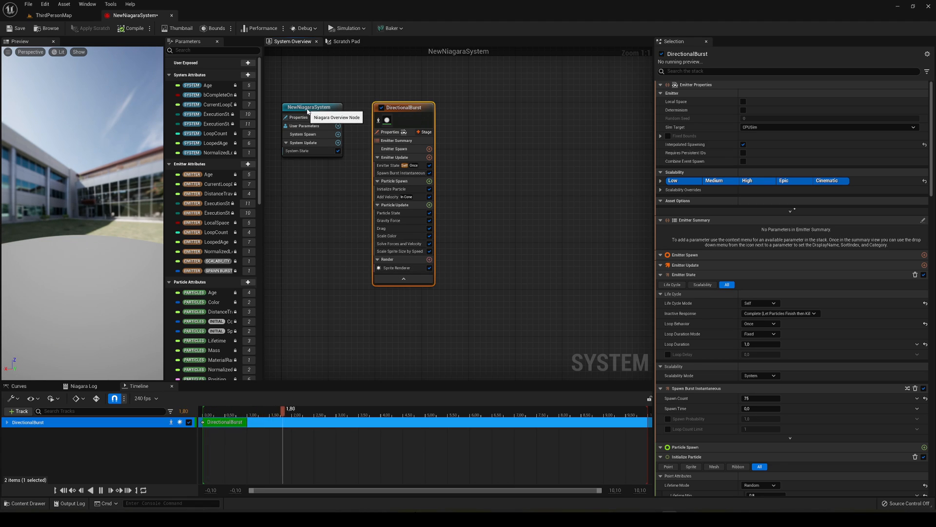
left_click(311, 107)
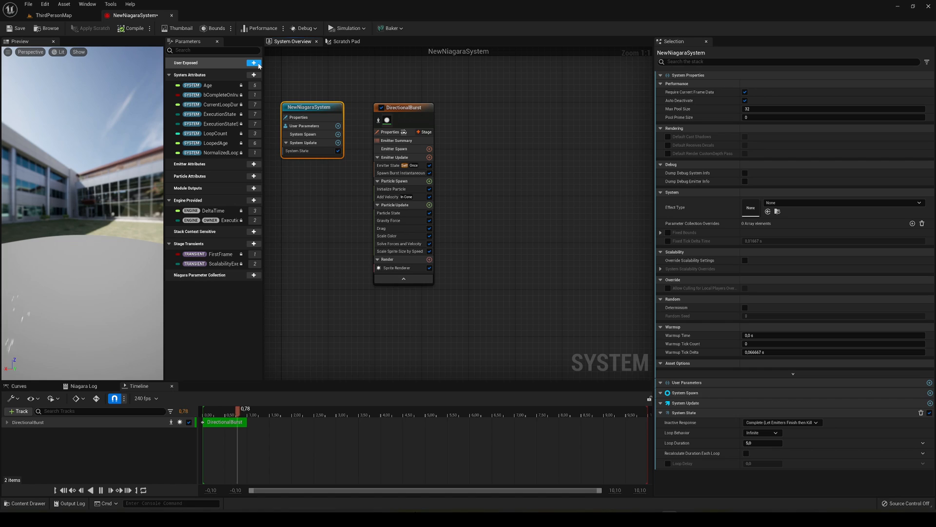
- Add a user-exposed Linear Color parameter, Color 1, found by searching 'co'
left_click(253, 63)
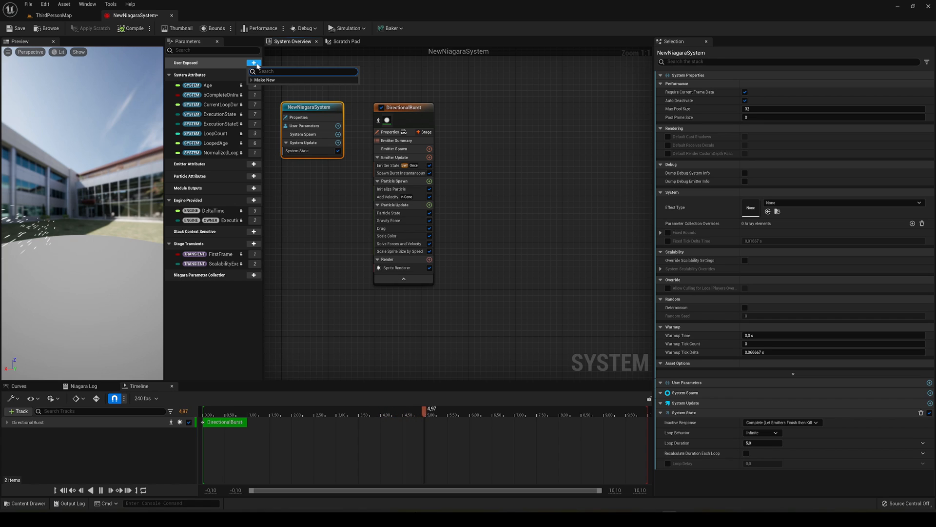
type("col")
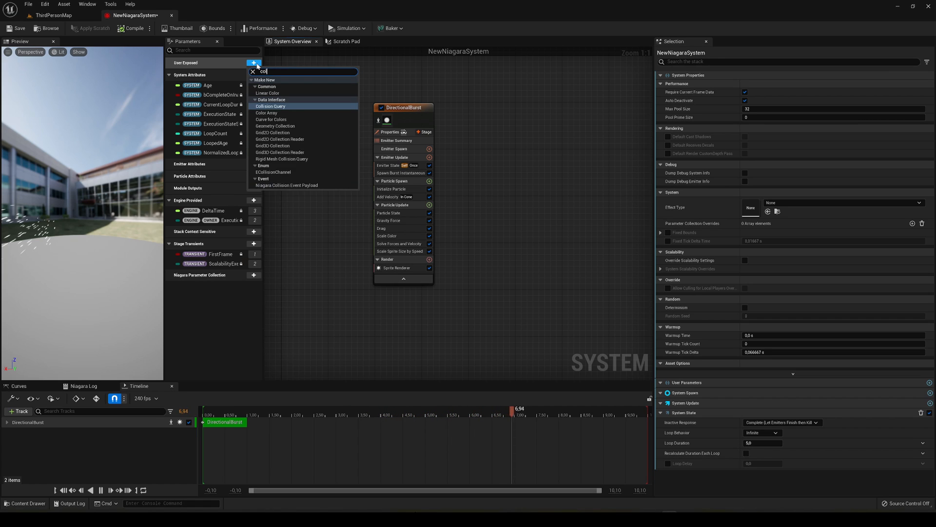
left_click(267, 92)
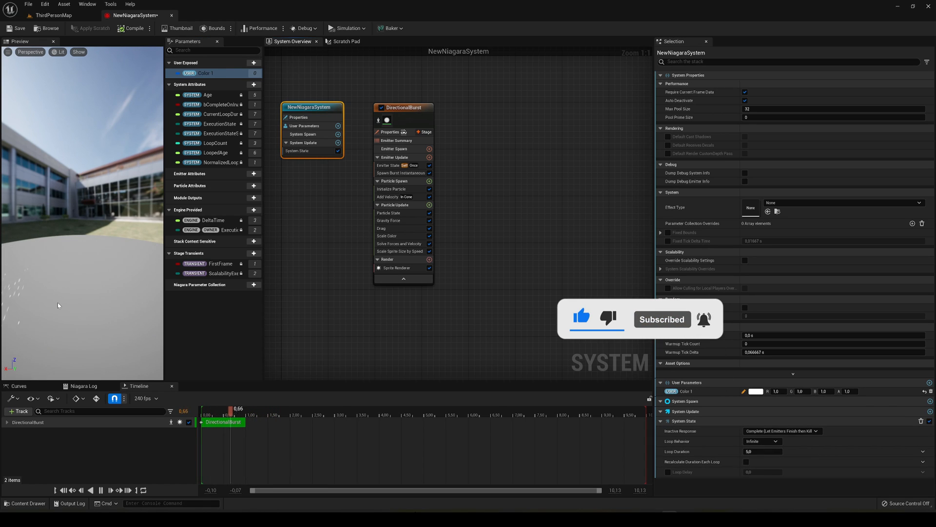
- Add a second user-exposed Linear Color parameter, Color 2
left_click(253, 63)
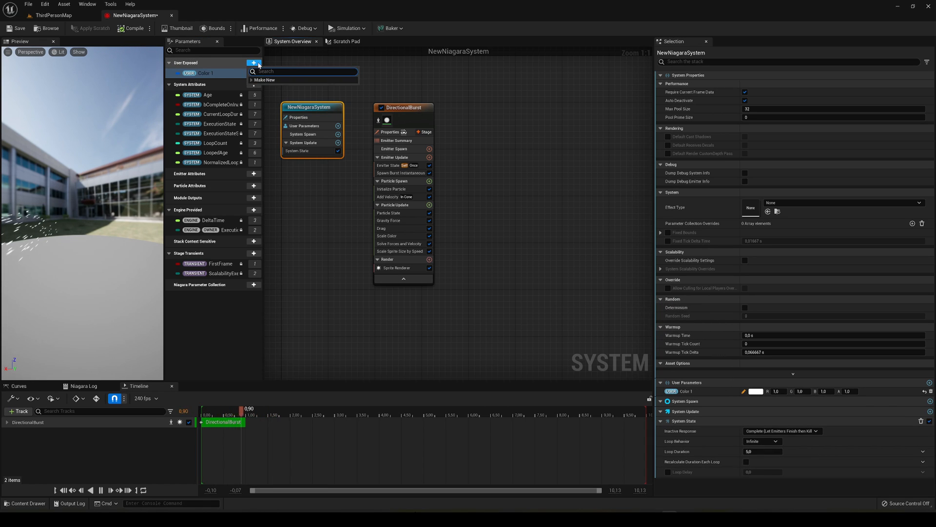
type("co")
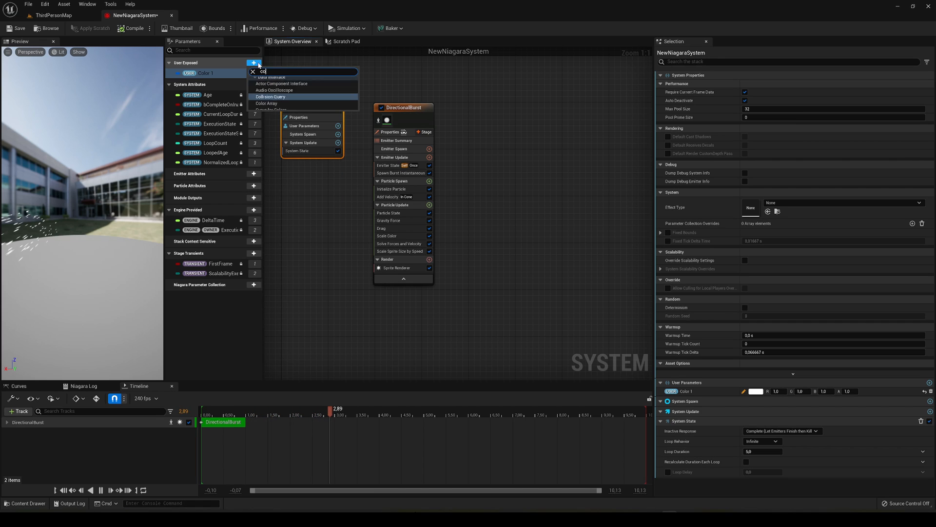
left_click(267, 103)
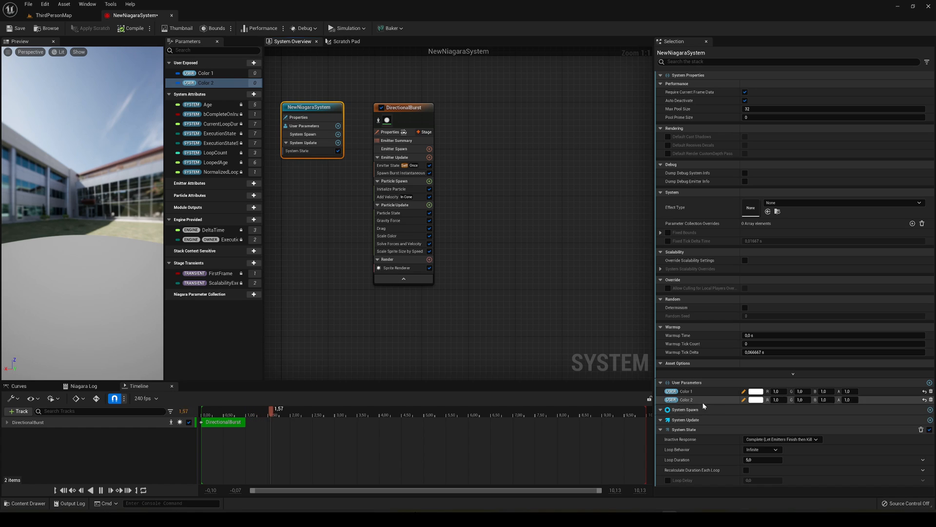
- Set the colour swatches so Color 1 is purple and Color 2 is red
left_click(757, 391)
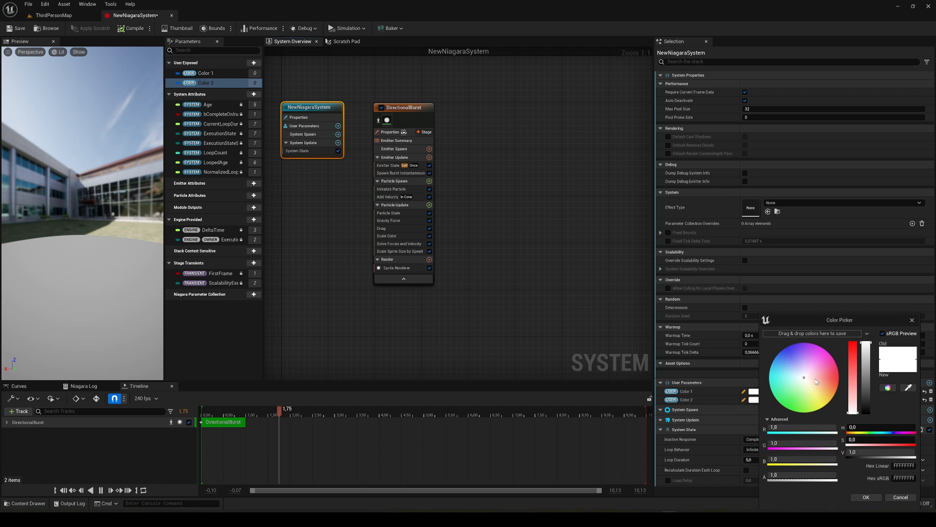
left_click(865, 496)
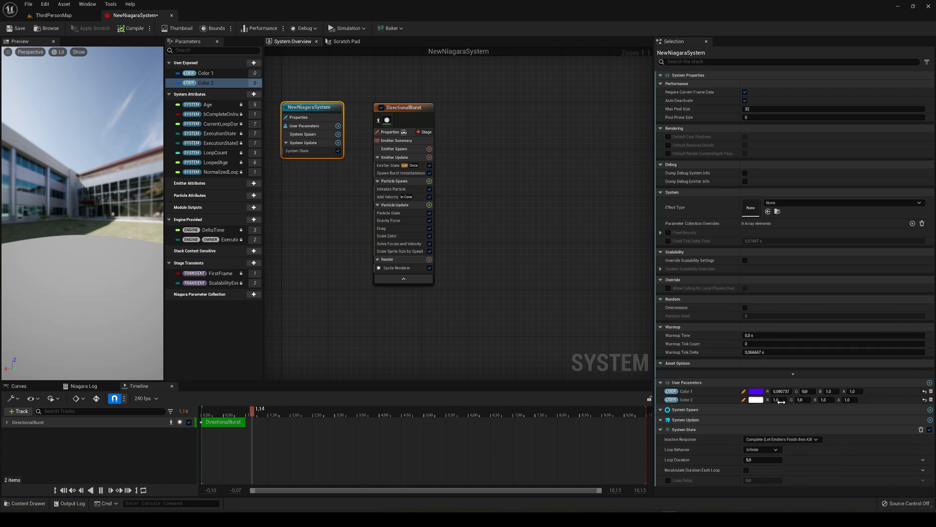
left_click(757, 400)
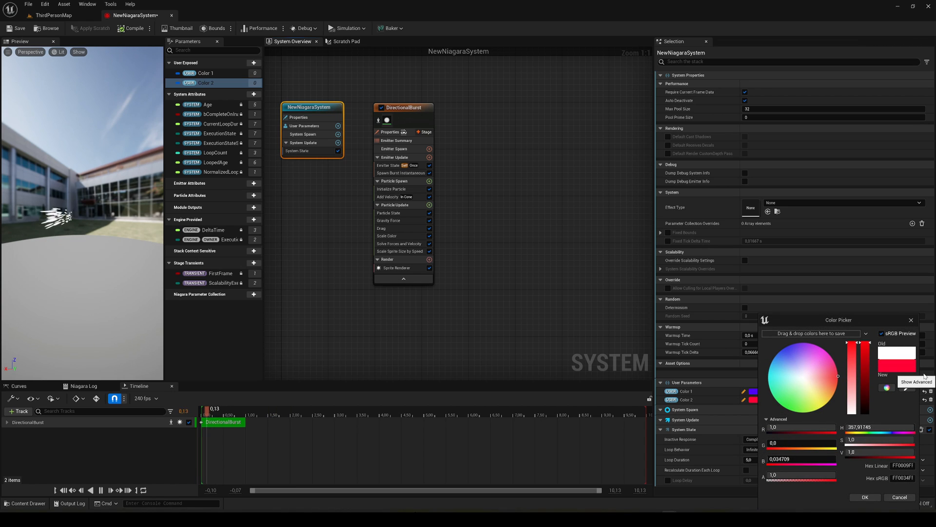
left_click(864, 496)
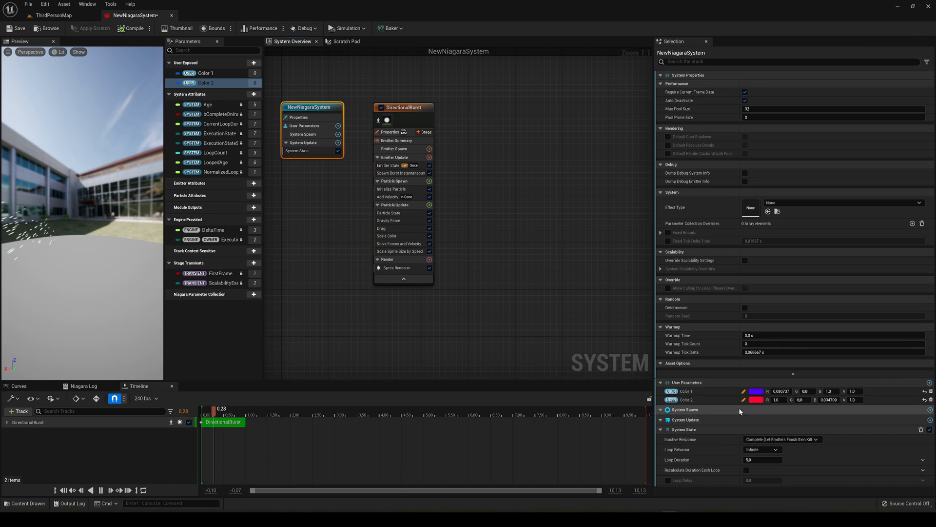
mouse_move(407, 107)
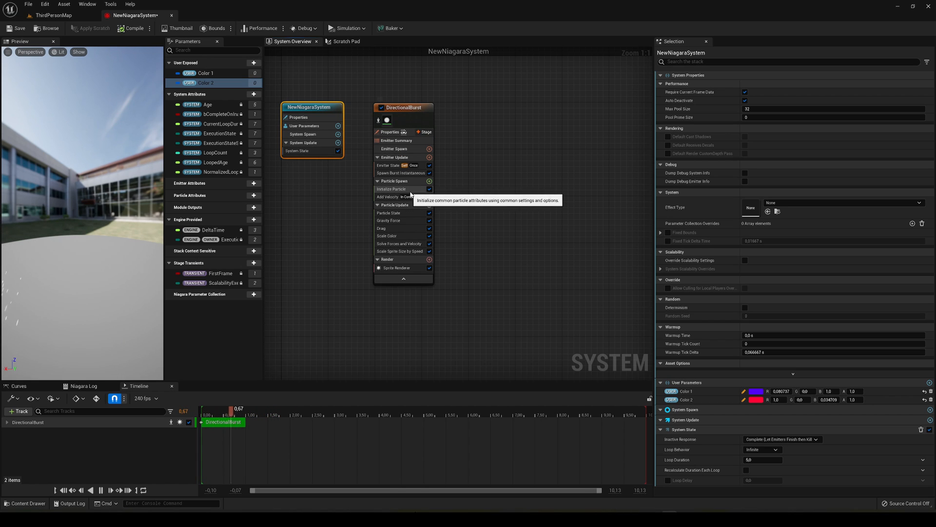
- Drive Initialize Particle's colour with Random Range Linear Color, minimum bound to Color 1
left_click(392, 189)
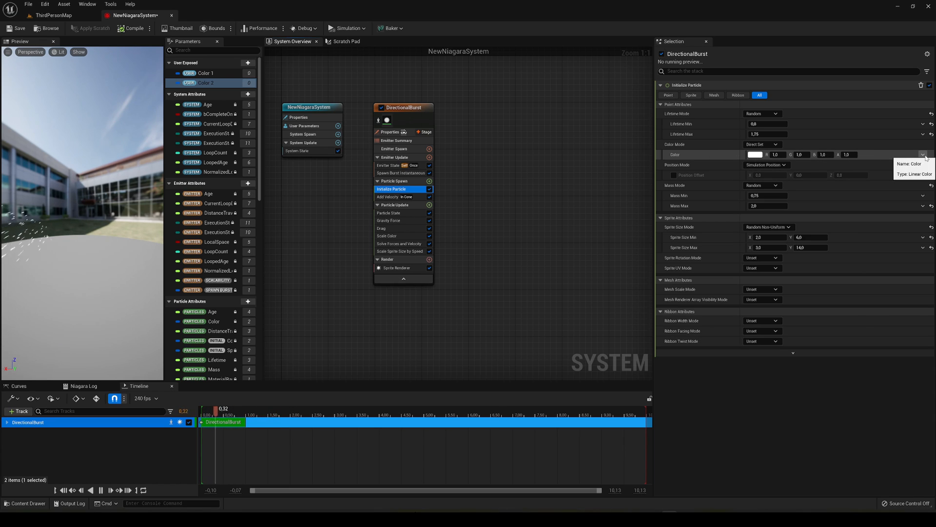
left_click(924, 154)
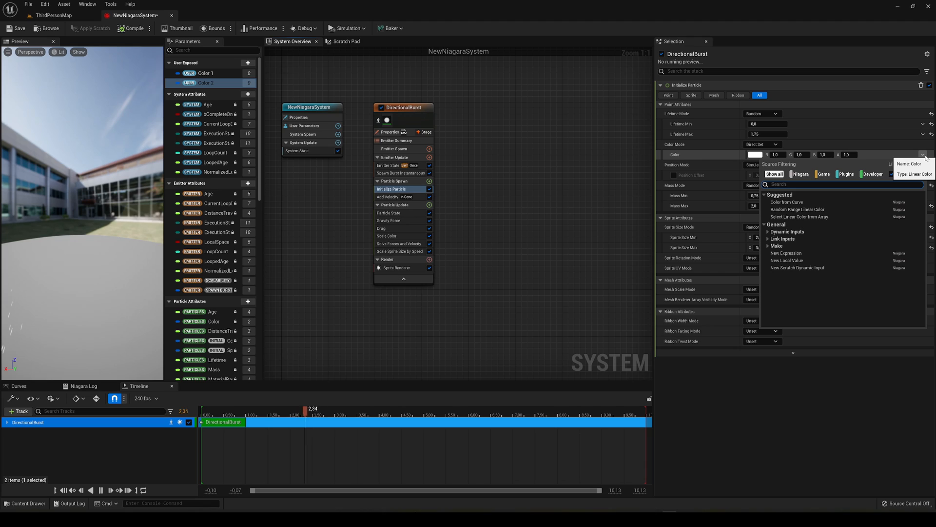
type("random ran")
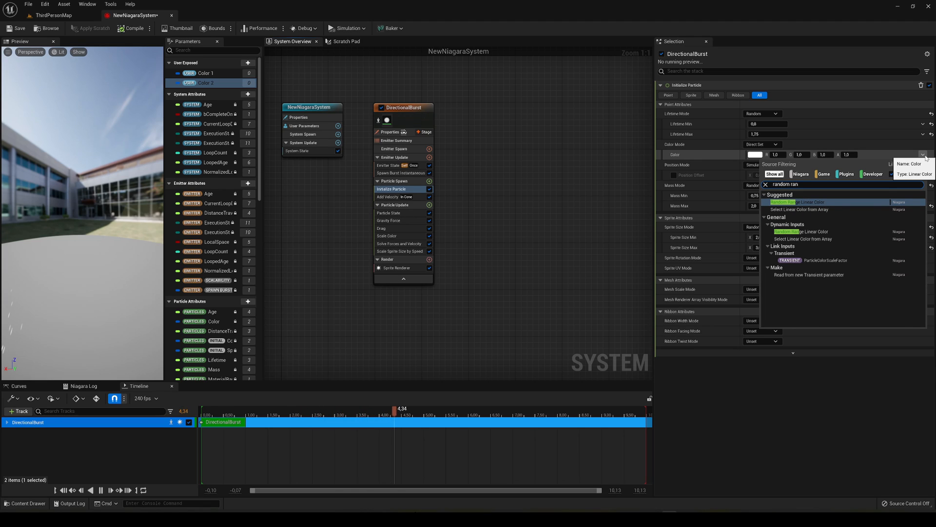
left_click(795, 202)
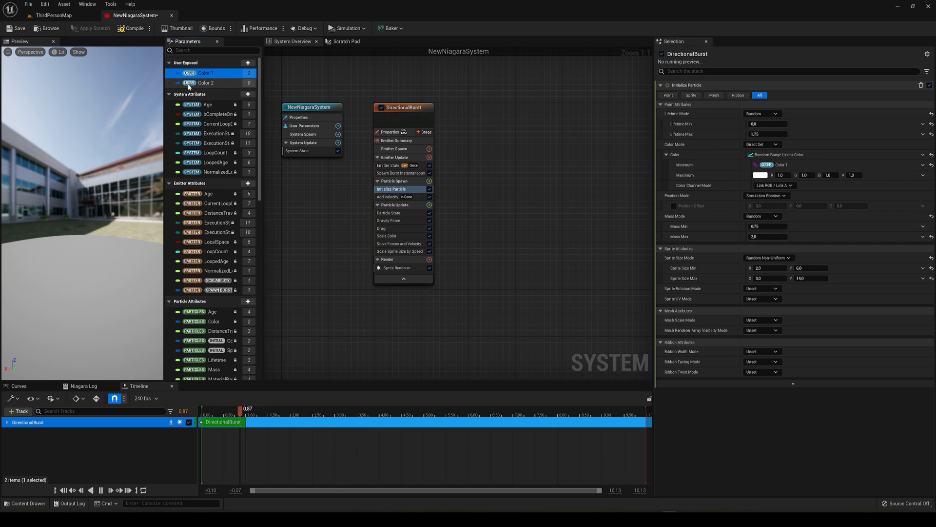
- Bind the colour maximum to Color 2 and enlarge the sprite size range
left_click(206, 82)
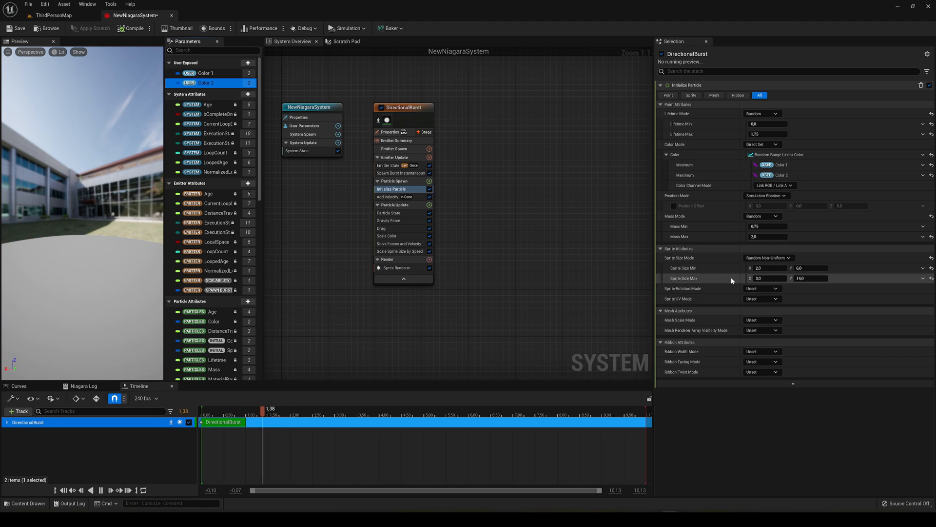
mouse_move(682, 269)
type("10")
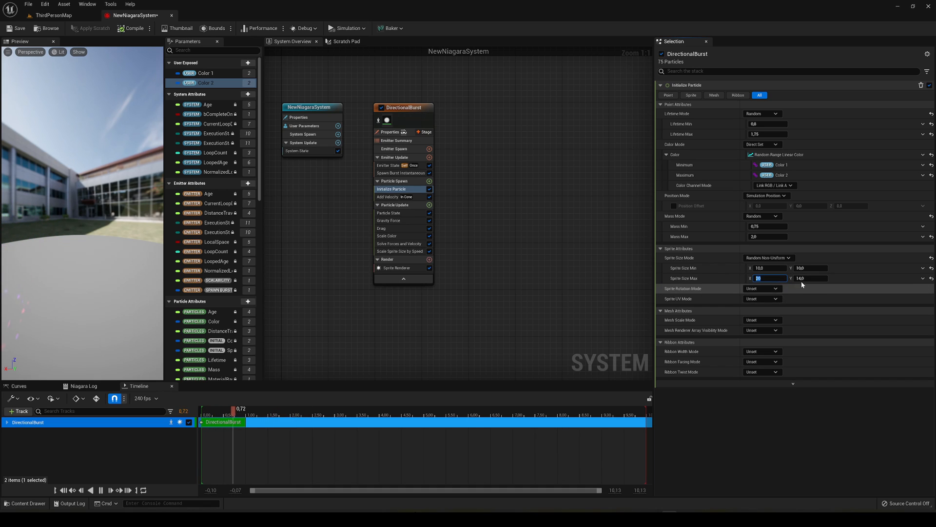
type("20")
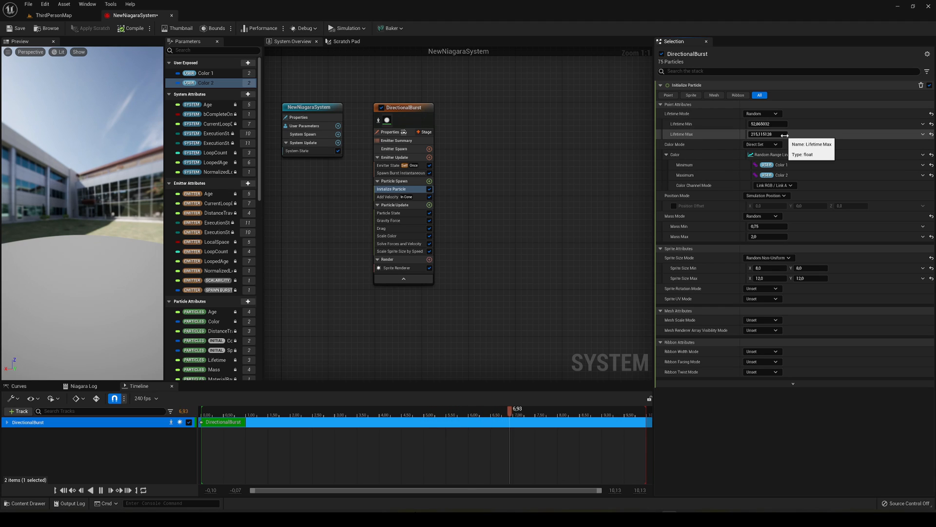
- Select the Add Velocity module to show its speed range and cone settings
left_click(389, 196)
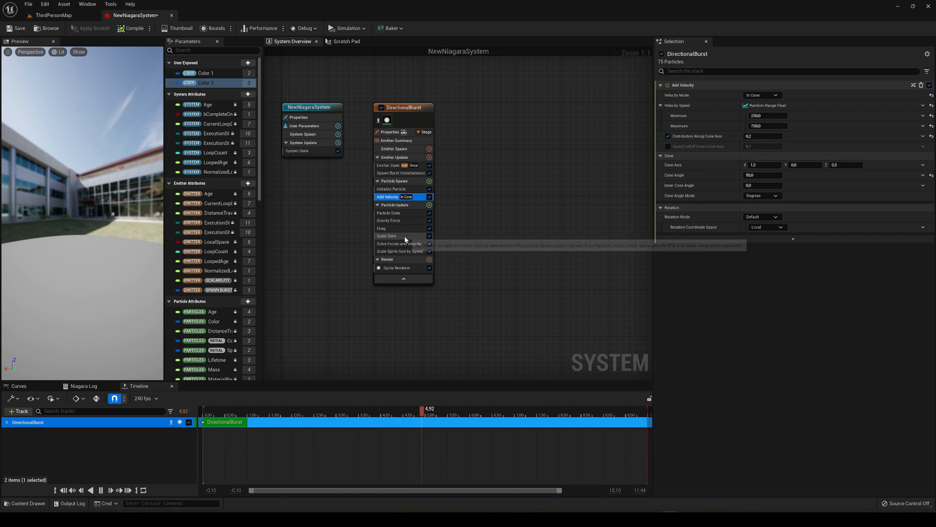
- Edit the Gravity Force Z value, then select the Sprite Renderer module
left_click(389, 221)
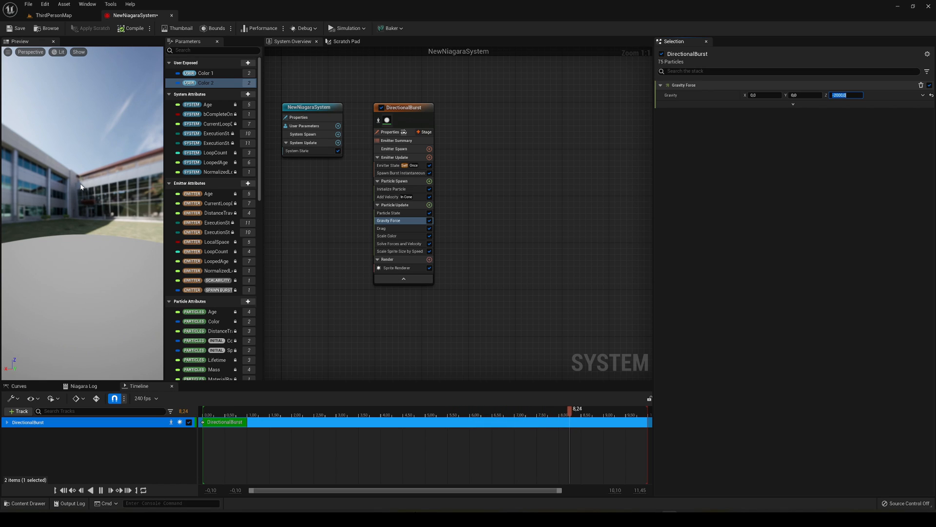
left_click(213, 415)
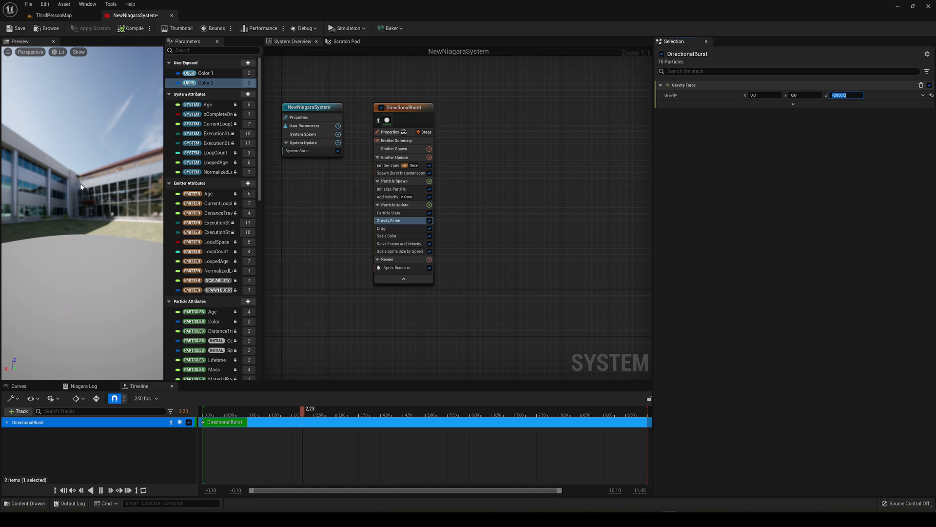
left_click(395, 267)
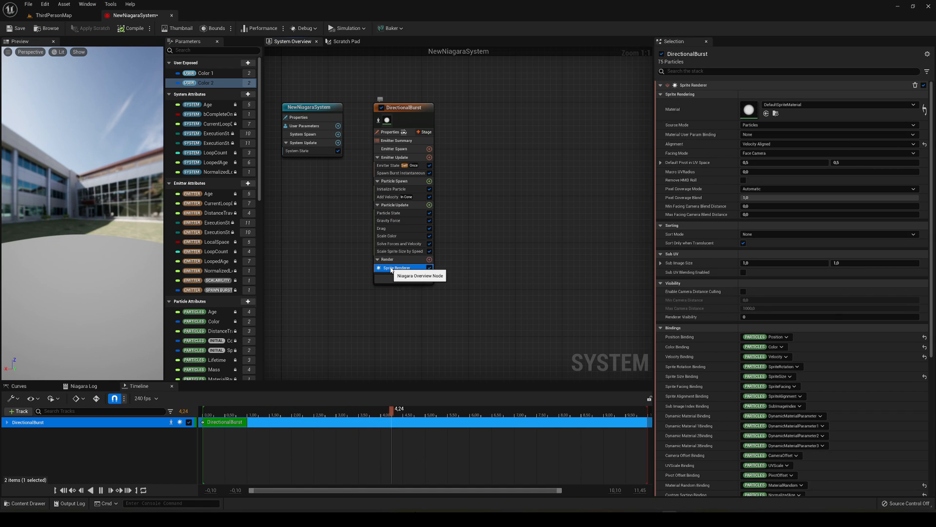
- Show the NewNiagaraSystem node's properties listing Color 1 and Color 2
left_click(913, 104)
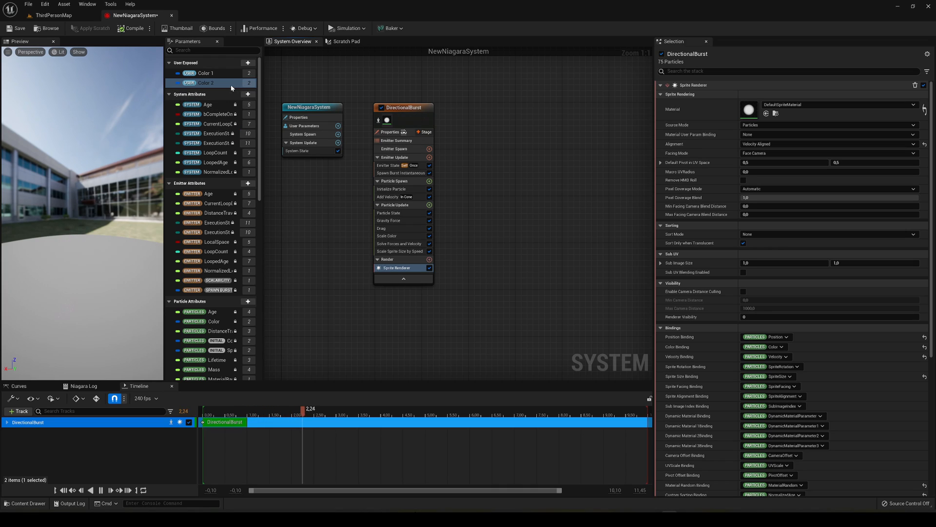
left_click(249, 62)
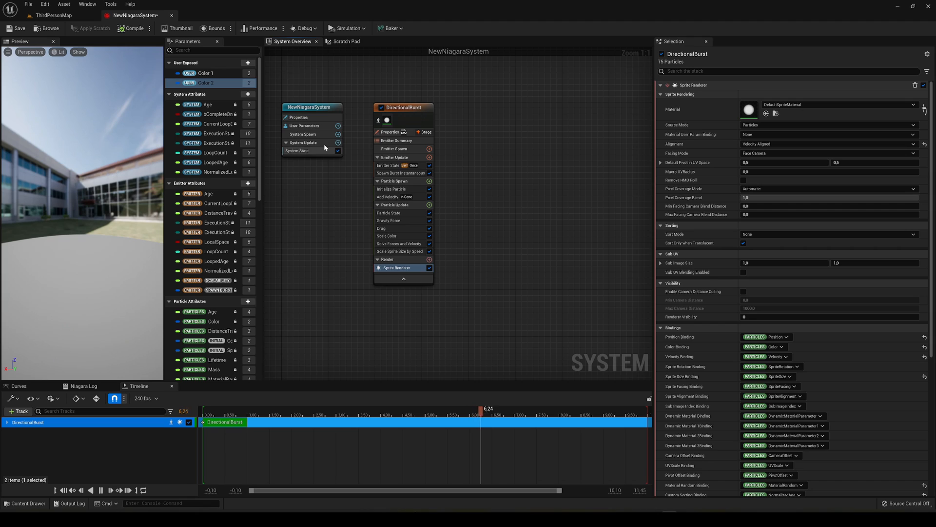
left_click(312, 108)
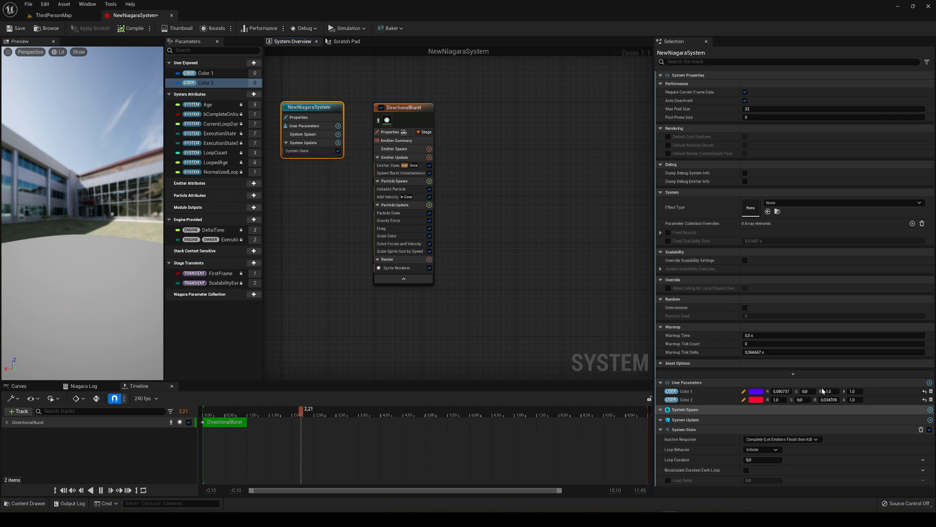
- Select the DirectionalBurst emitter node to show Emitter State and its 75-particle Spawn Burst
left_click(403, 107)
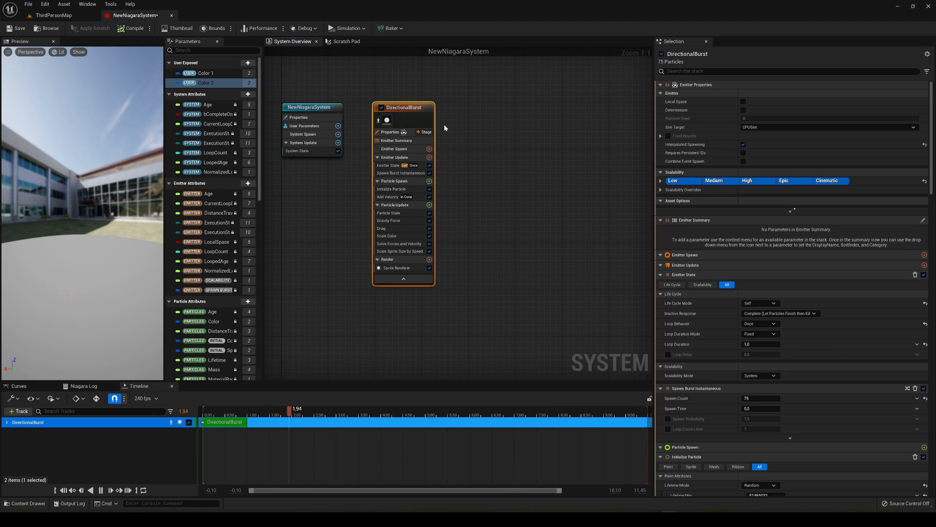
left_click(379, 408)
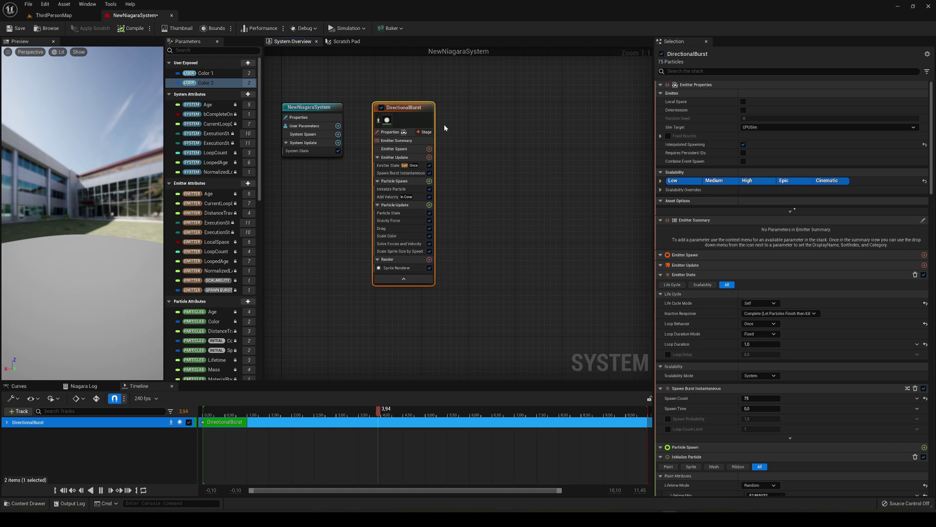